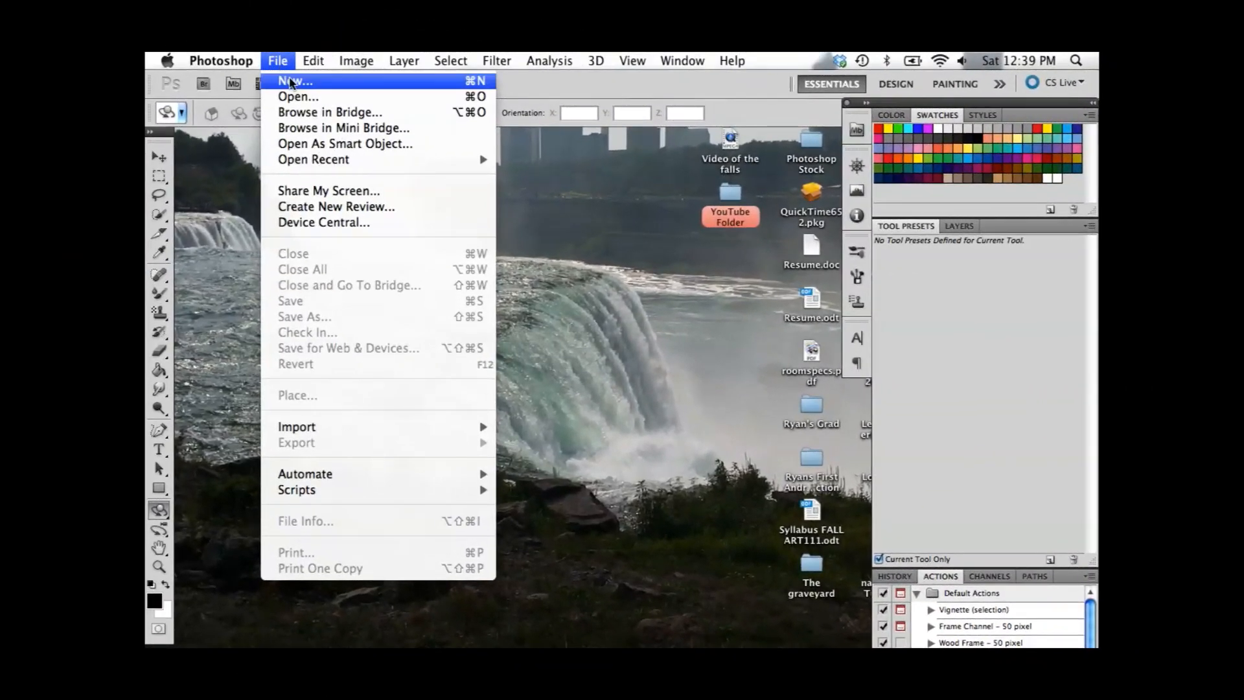
# Step: Create a new 720×480 NTSC DV Widescreen document in RGB Color mode
pyautogui.click(296, 80)
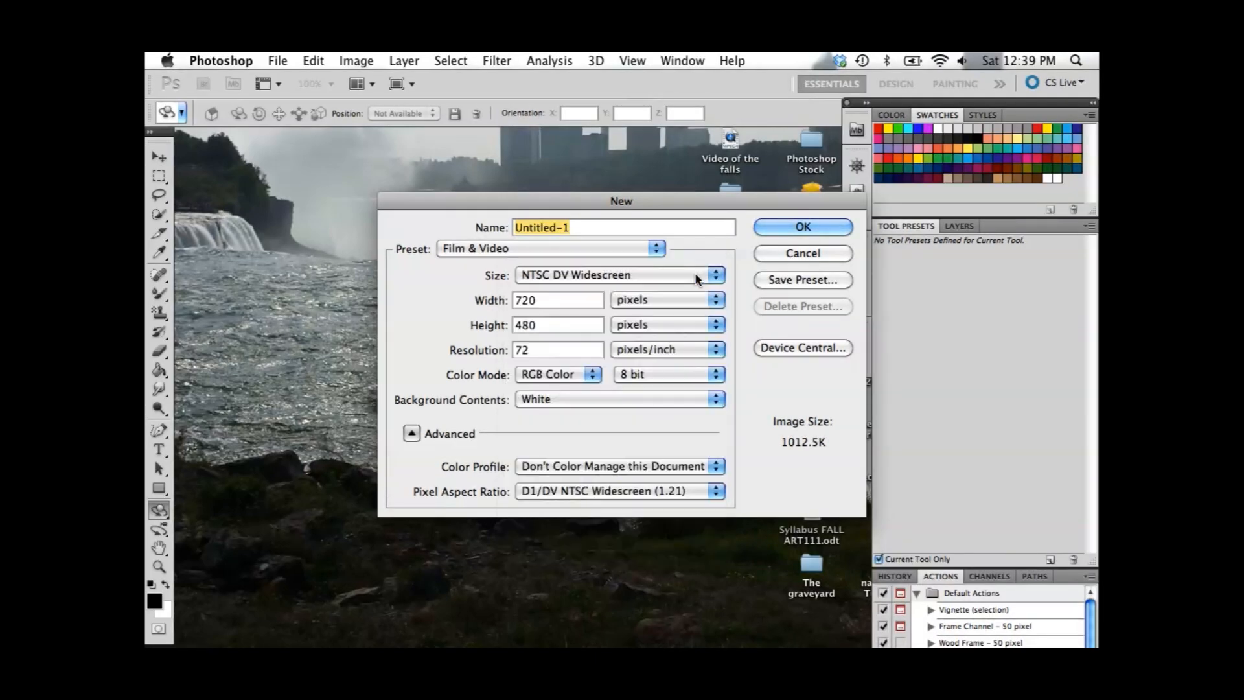
pyautogui.click(559, 374)
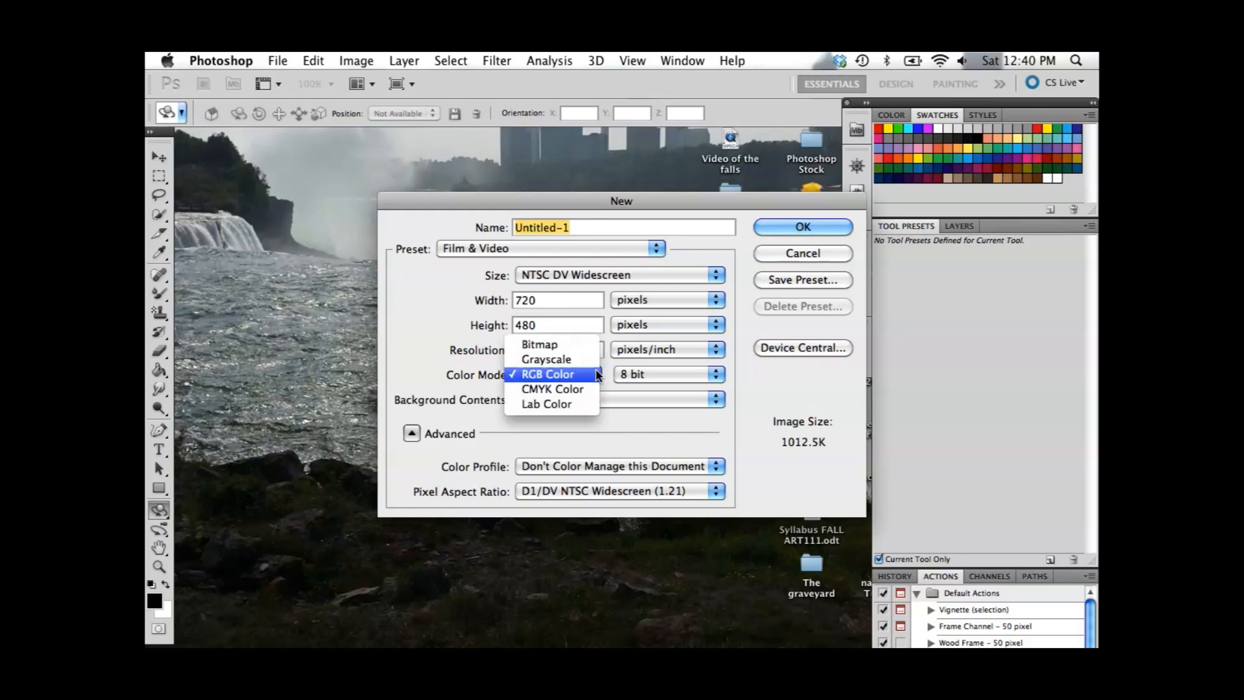
pyautogui.click(548, 374)
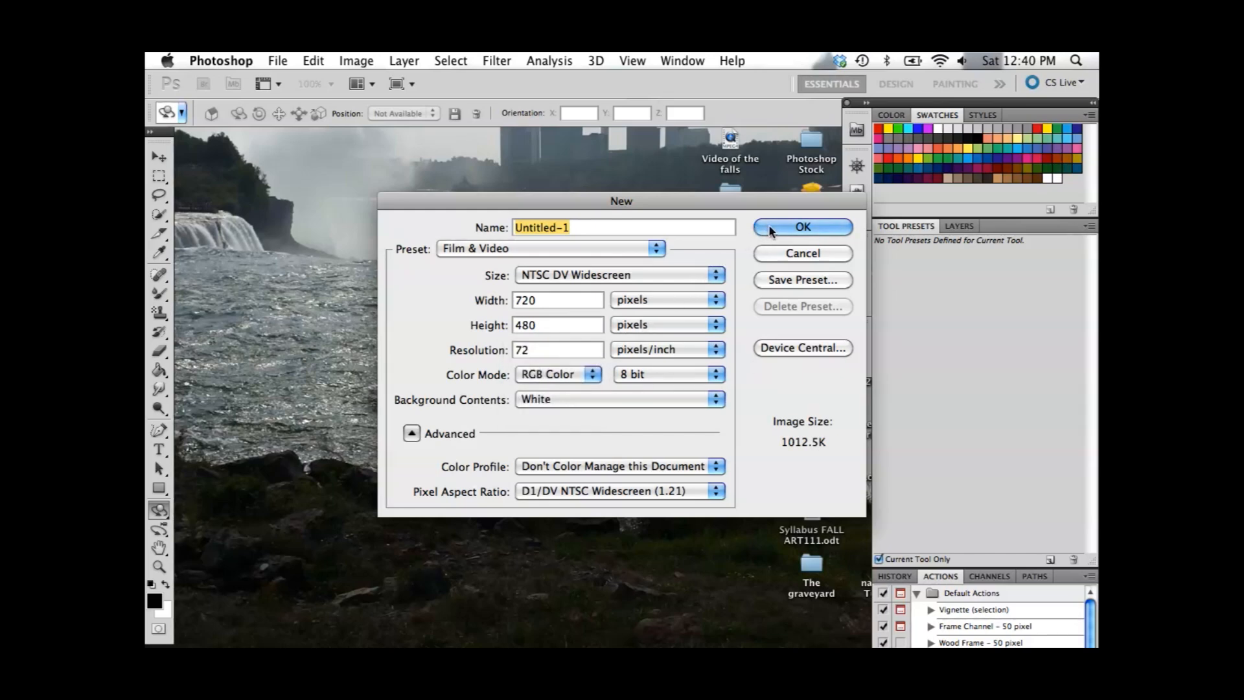
pyautogui.click(803, 227)
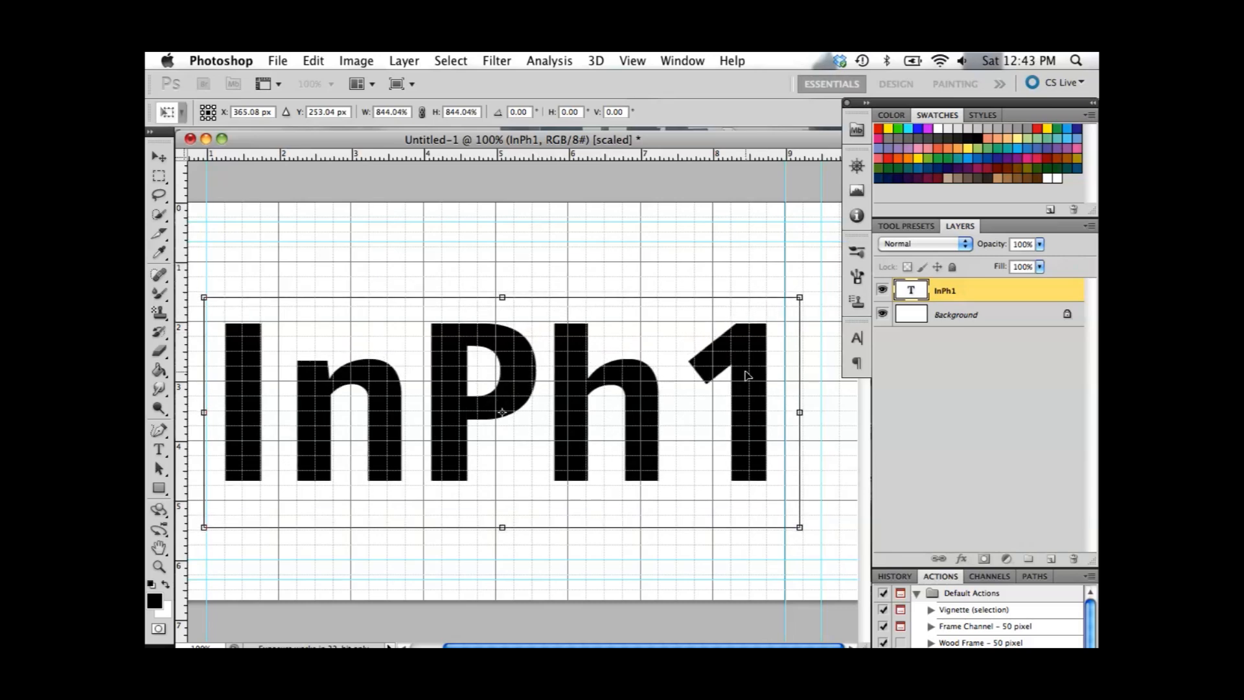
# Step: Commit the enlarged InPh1 text transform
pyautogui.click(595, 60)
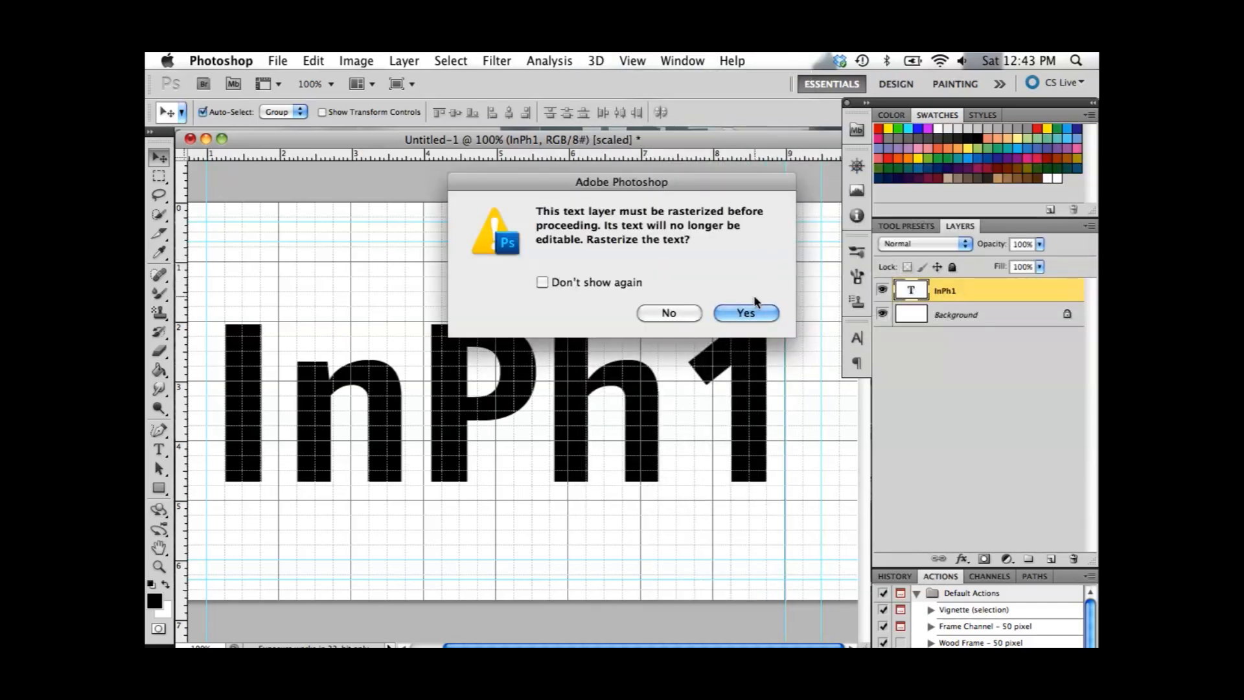
# Step: Rasterize the InPh1 text and extrude it with Repoussé at Extrude Scale 1.11
pyautogui.click(744, 313)
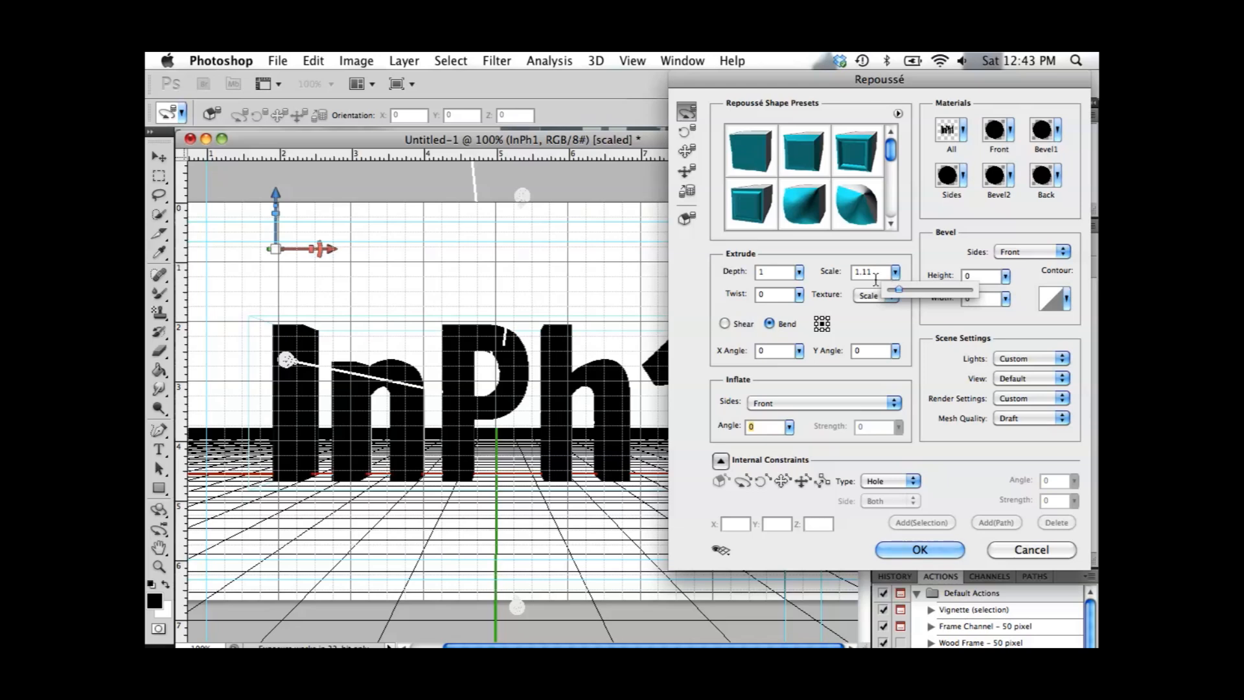
pyautogui.click(875, 294)
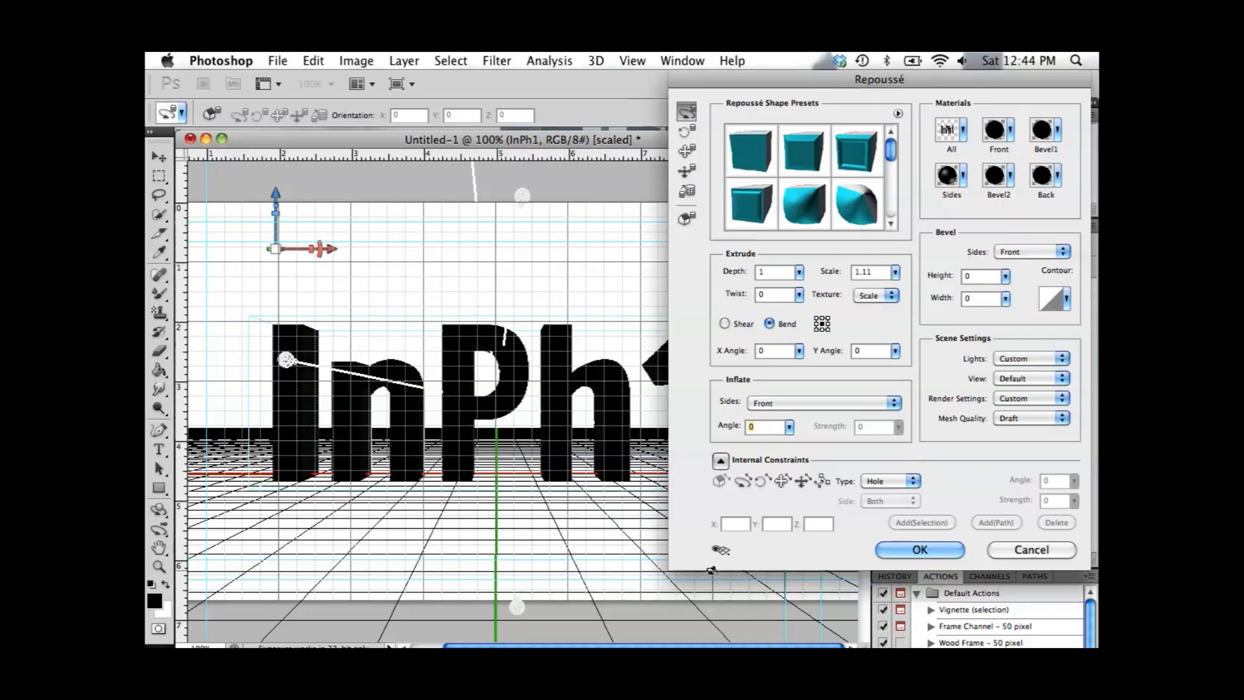
pyautogui.click(715, 550)
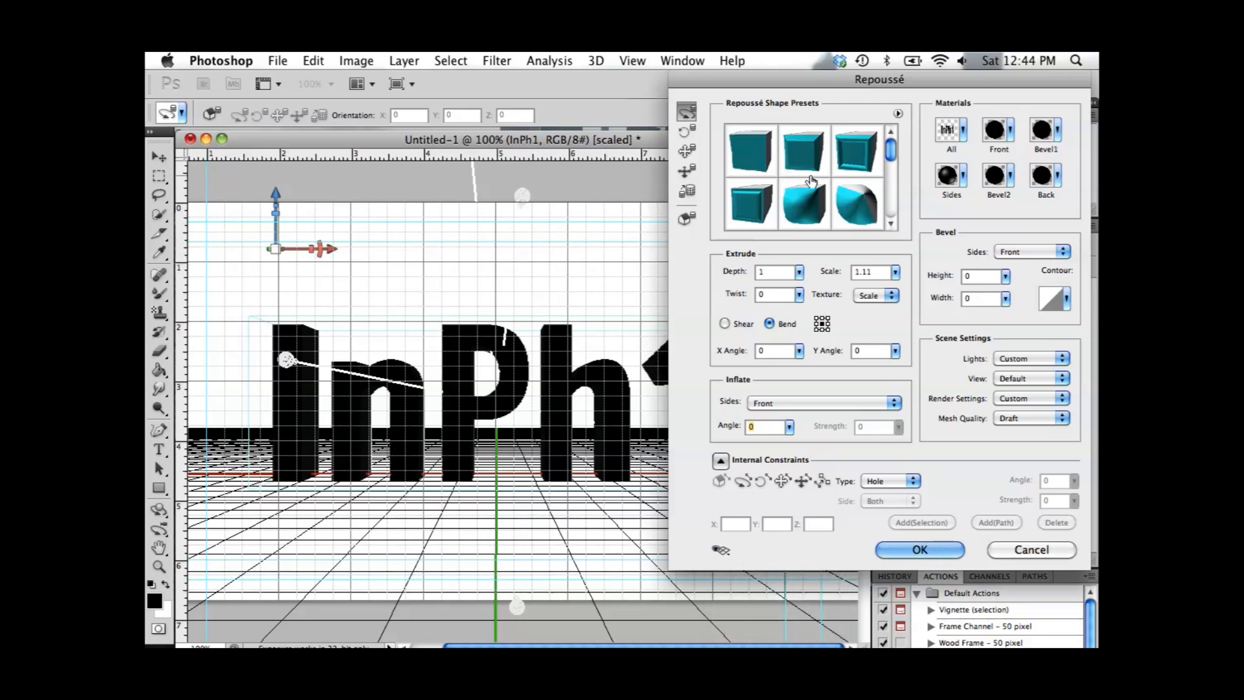
pyautogui.moveTo(916, 421)
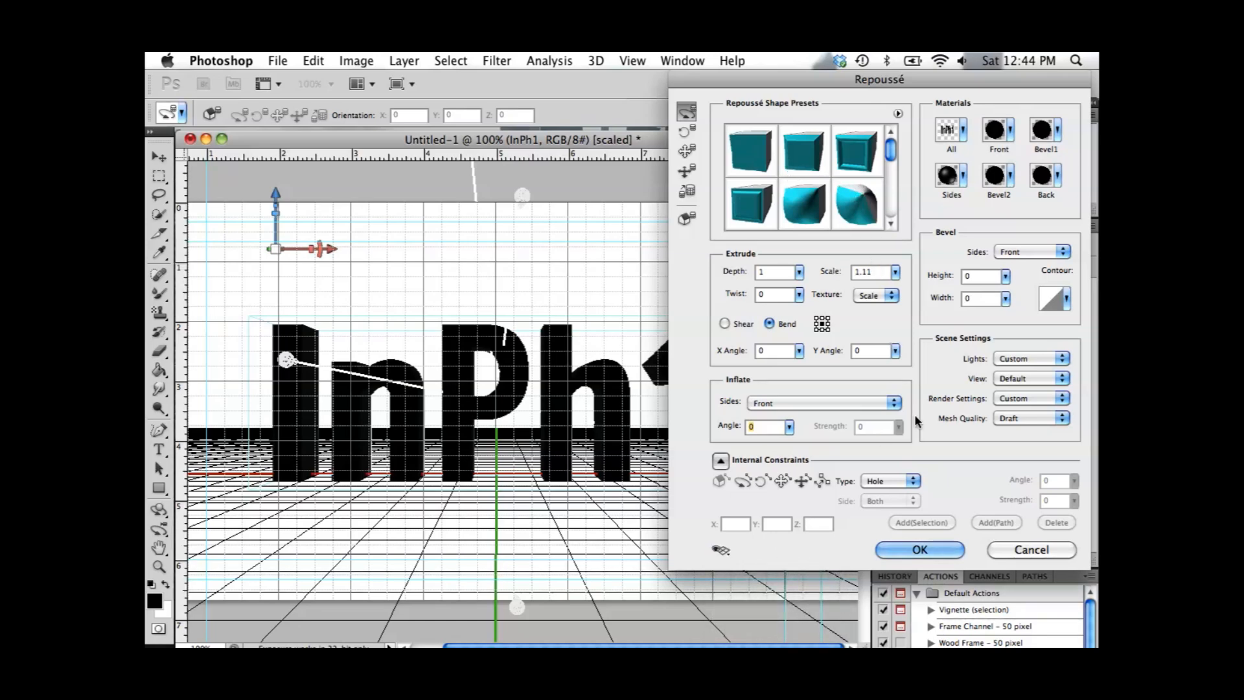
pyautogui.click(919, 549)
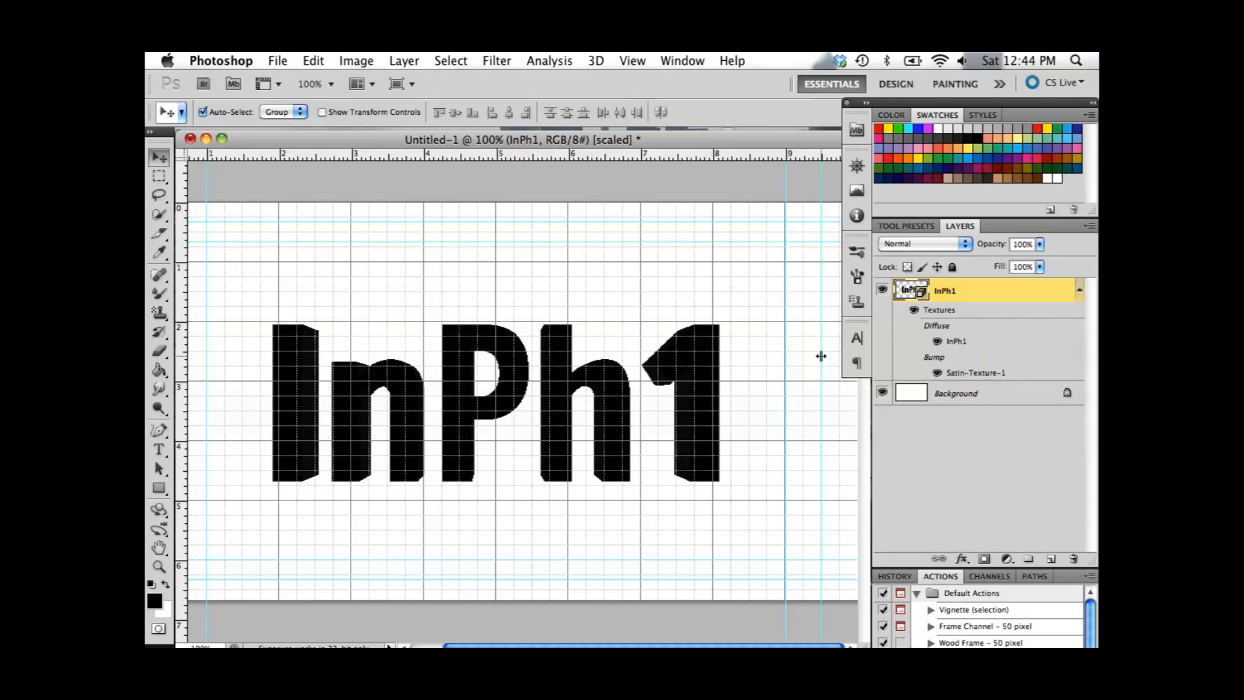
# Step: Show the Animation timeline and the 3D scene panel from the Window menu
pyautogui.click(682, 60)
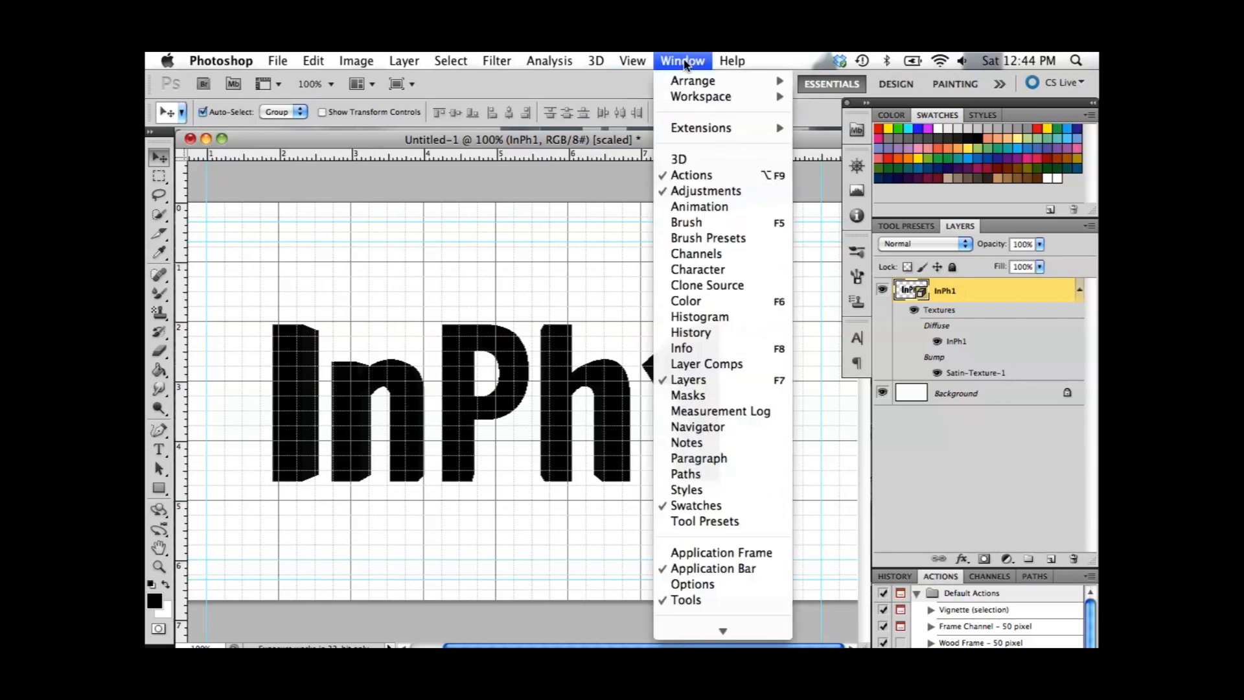
pyautogui.moveTo(697, 206)
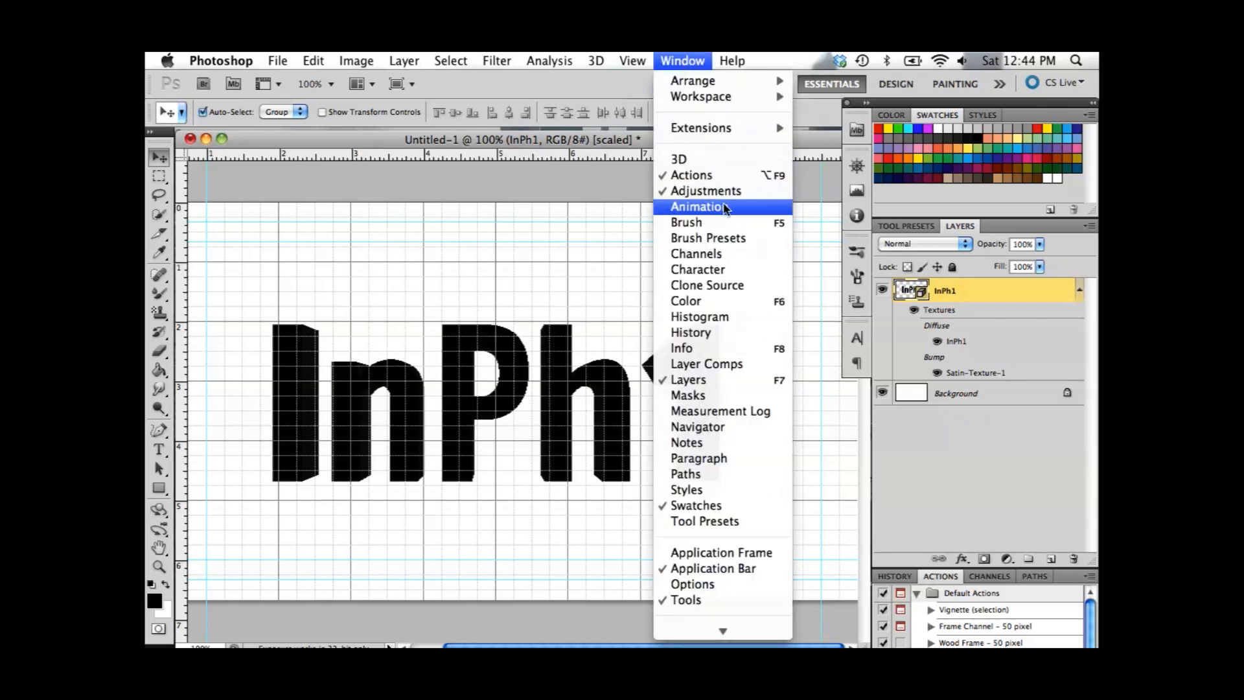
pyautogui.click(696, 206)
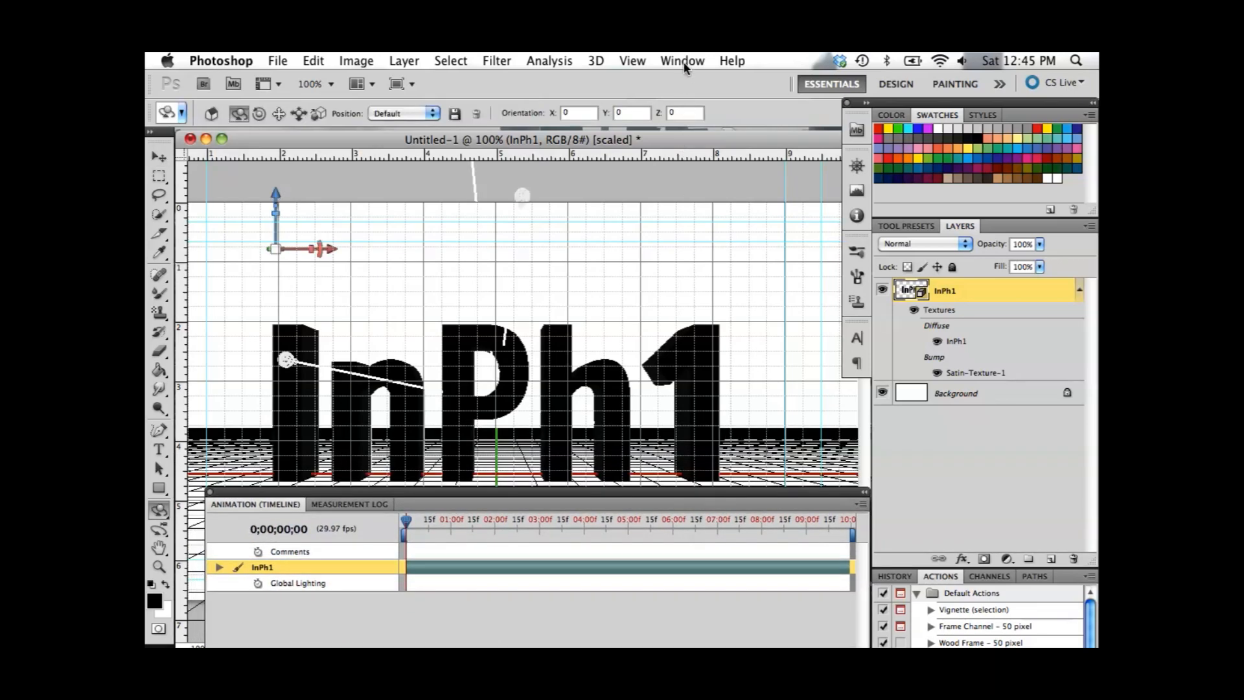
pyautogui.click(682, 60)
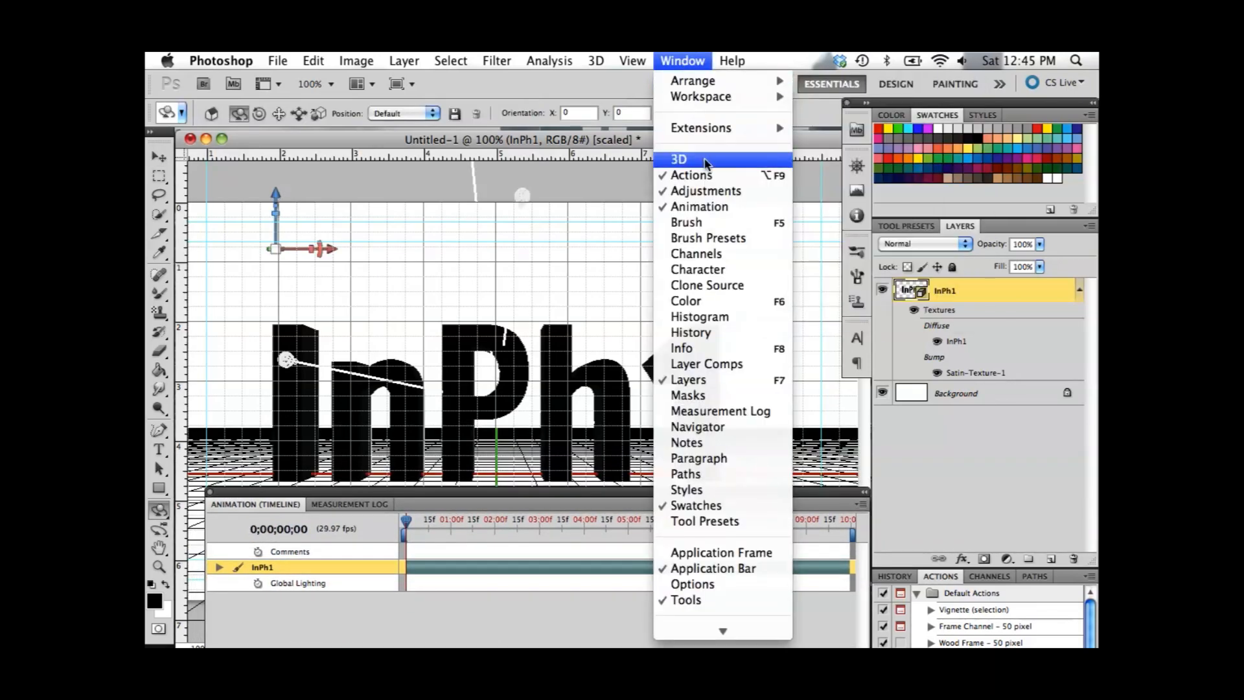
pyautogui.click(678, 159)
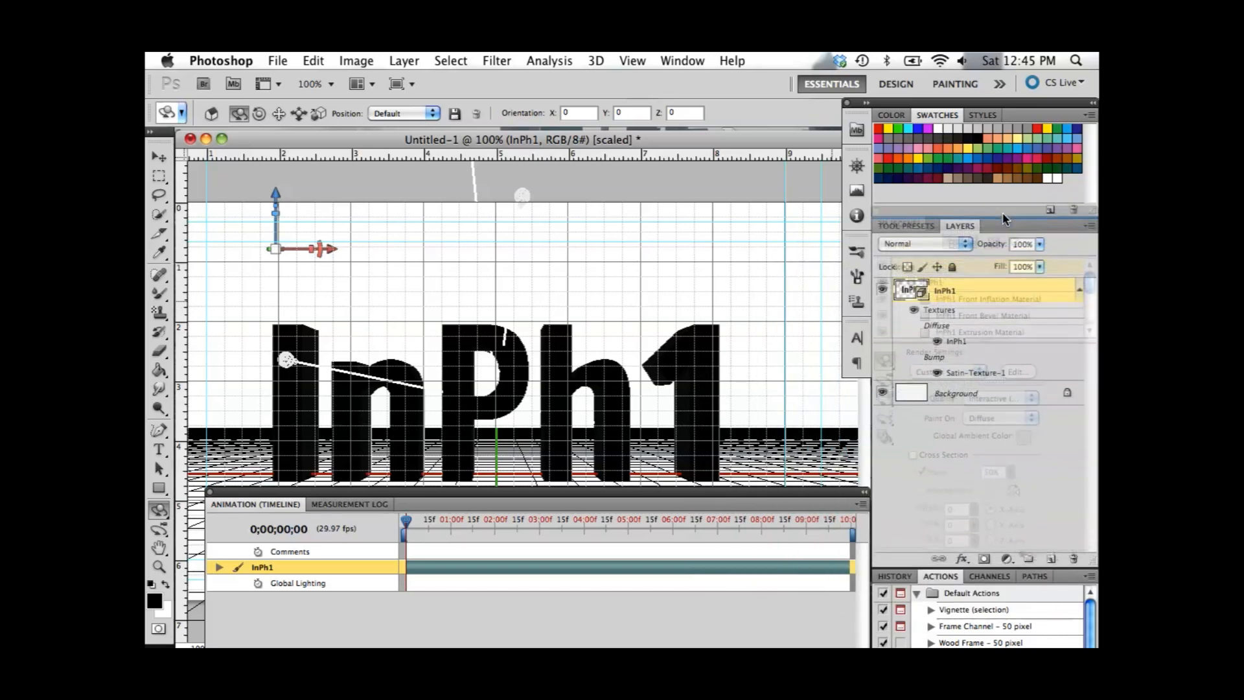
# Step: Bring up the 3D Scene panel and switch to the 3D Object Scale tool
pyautogui.click(1006, 227)
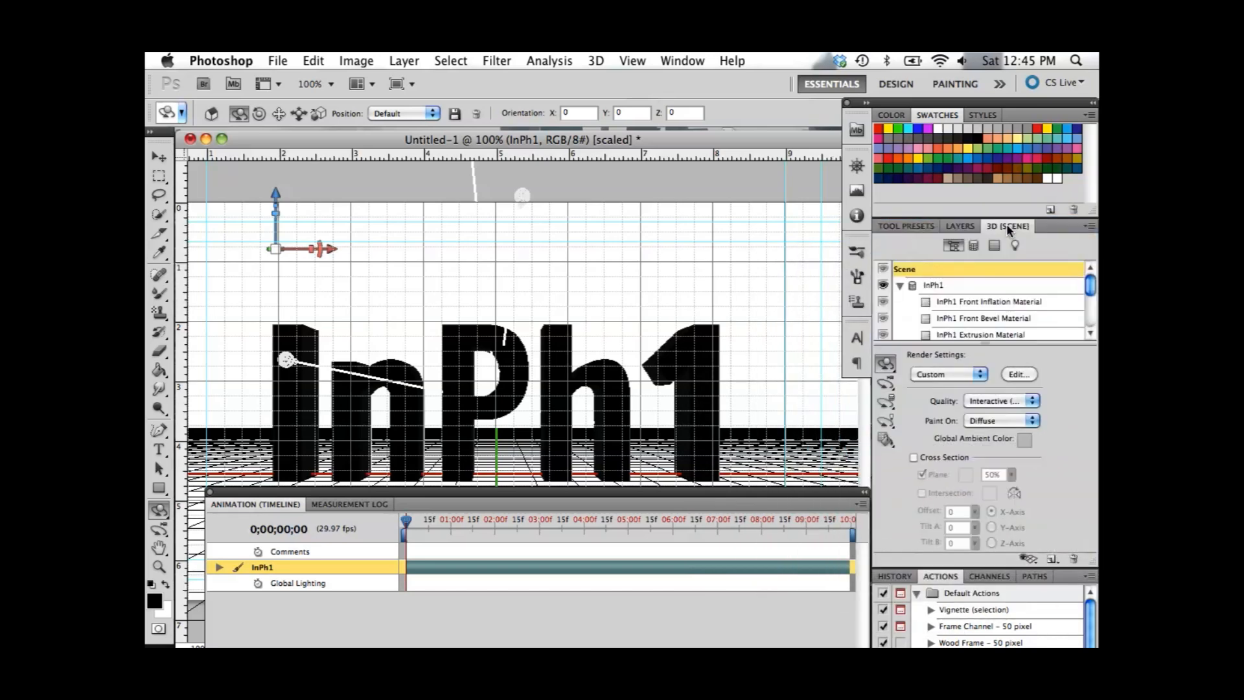
pyautogui.click(887, 363)
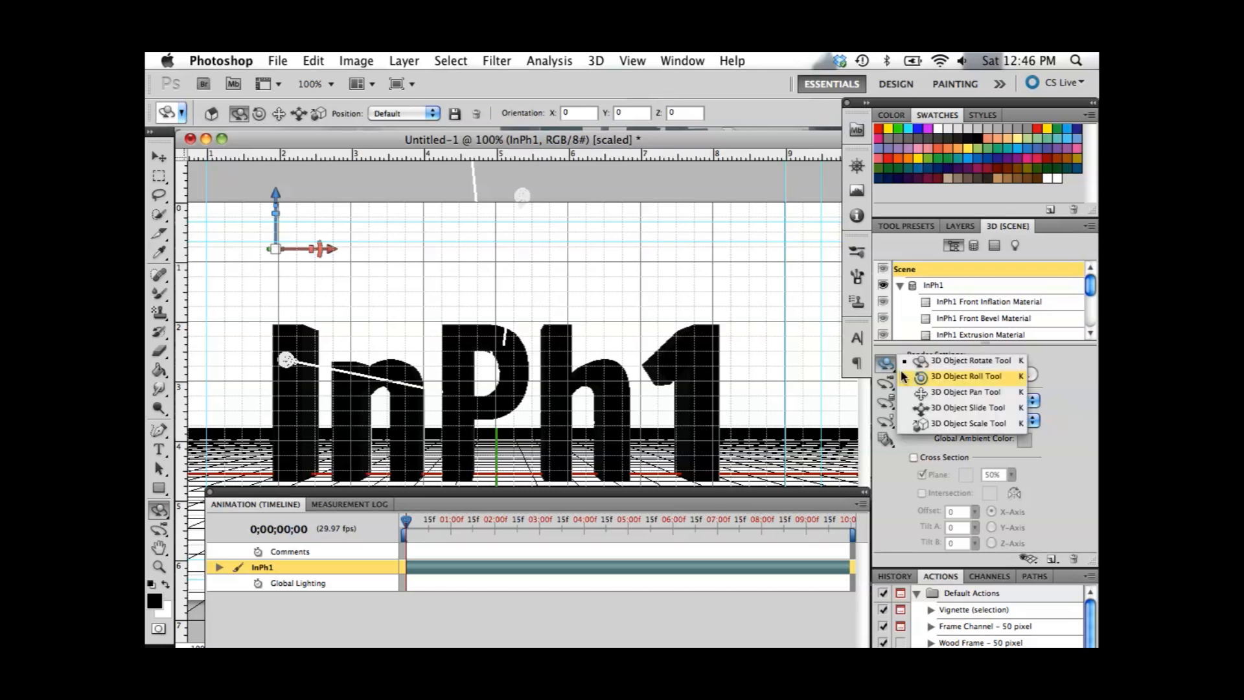
pyautogui.moveTo(966, 423)
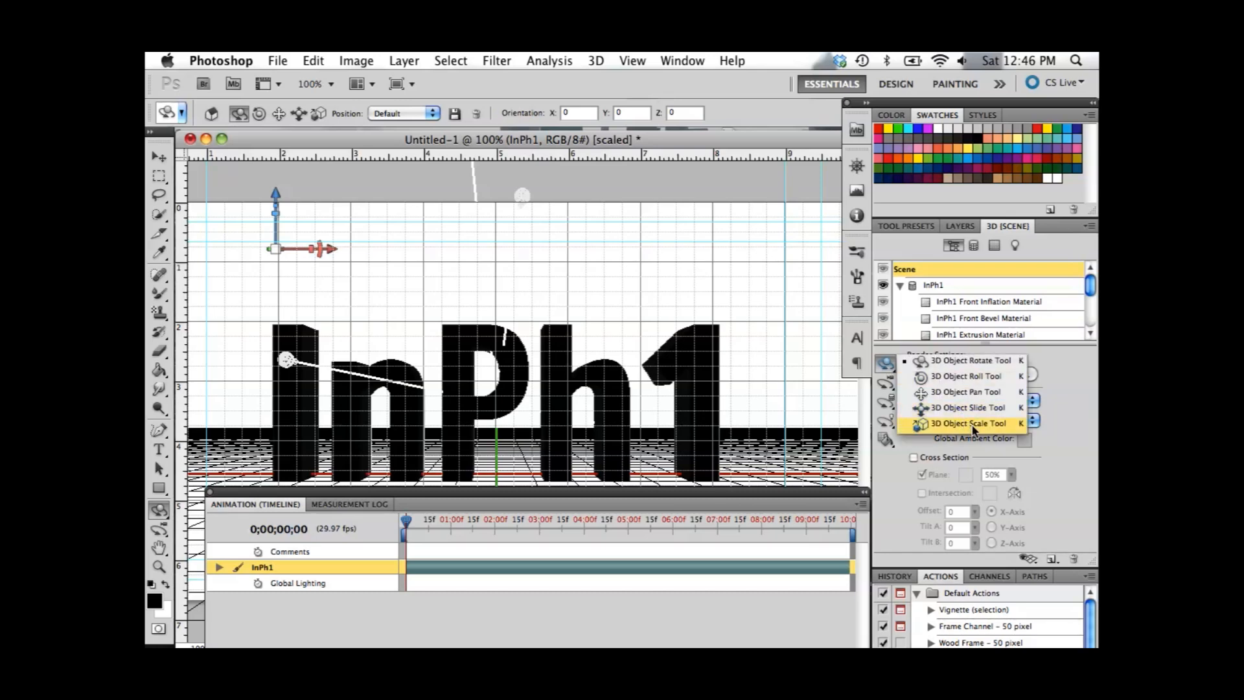
pyautogui.click(968, 424)
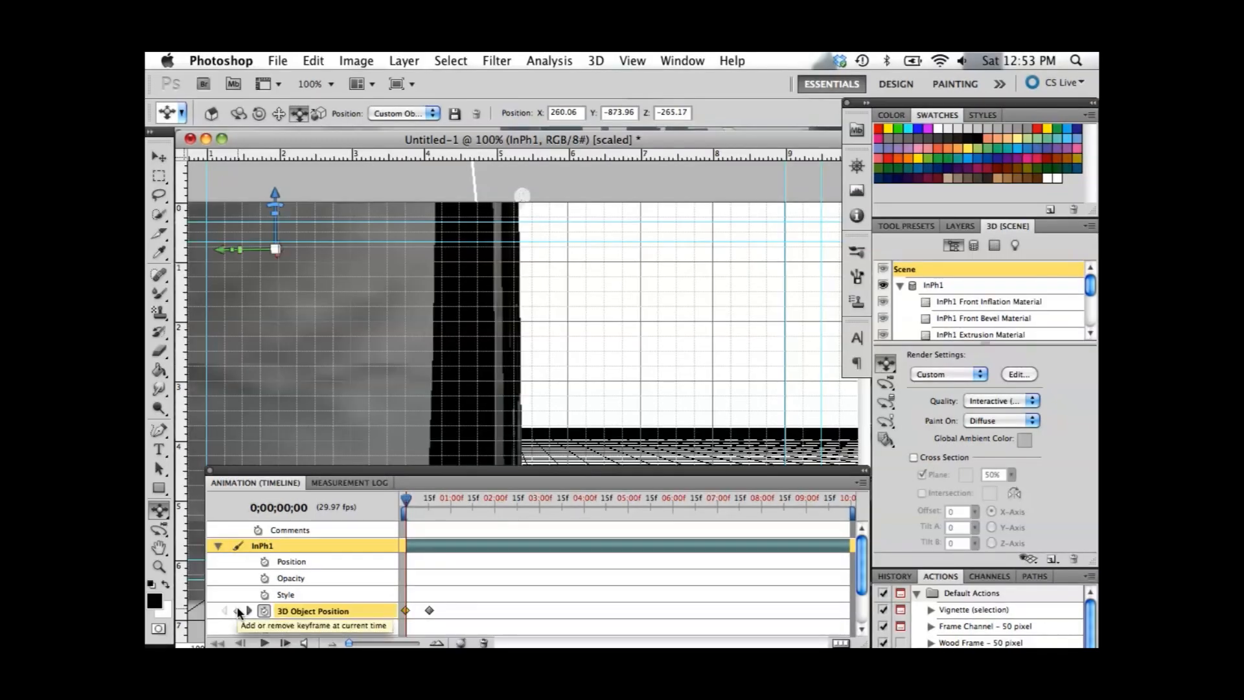
# Step: Add an object position keyframe and reorient InPh1 with the 3D Object tools
pyautogui.click(246, 611)
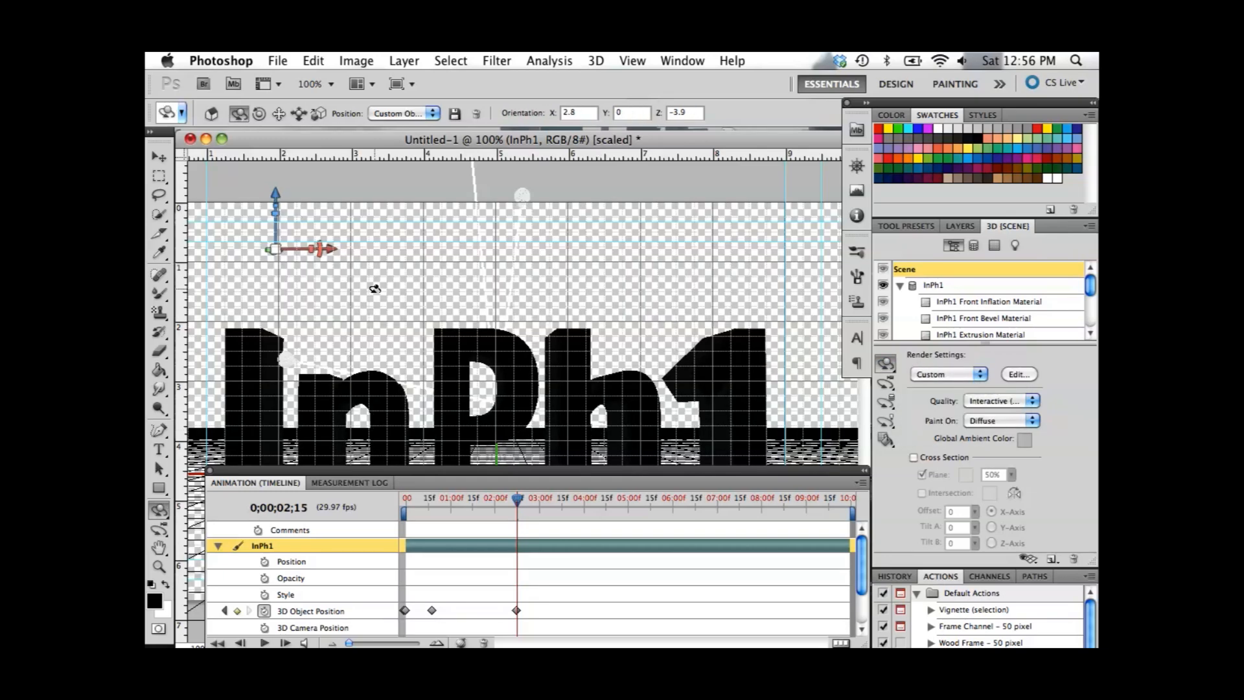
pyautogui.click(886, 386)
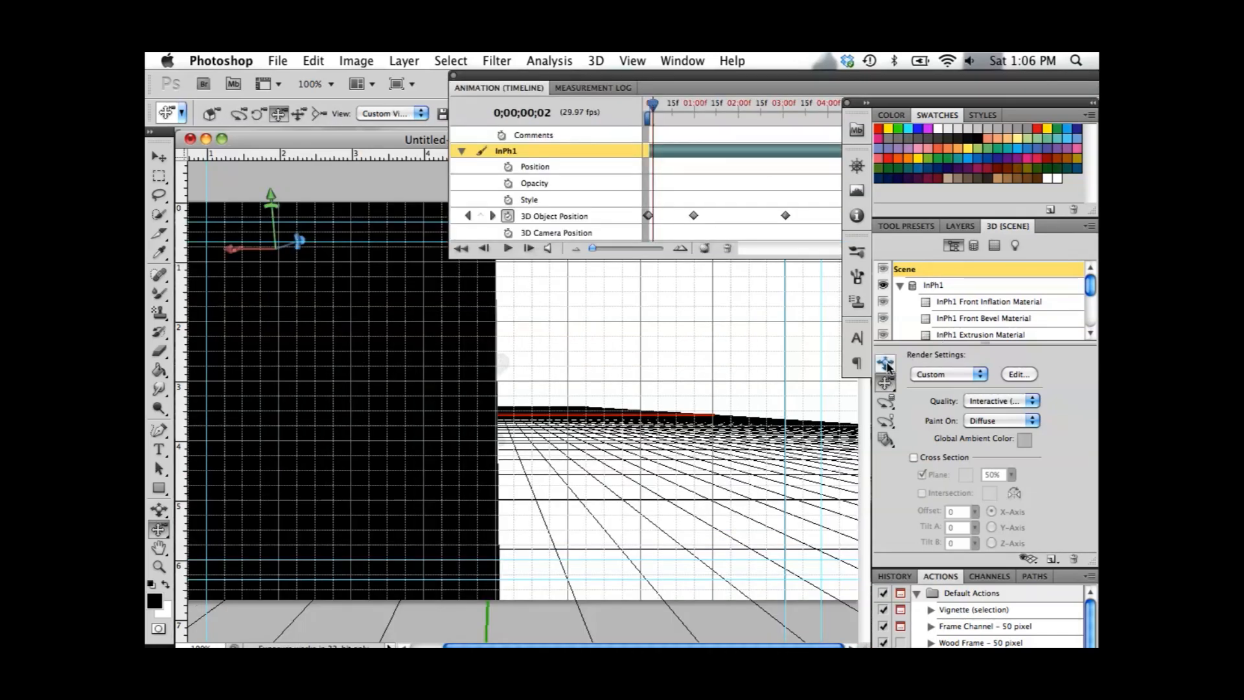
# Step: Switch to the Rotate Camera tool and reposition the camera view
pyautogui.click(886, 383)
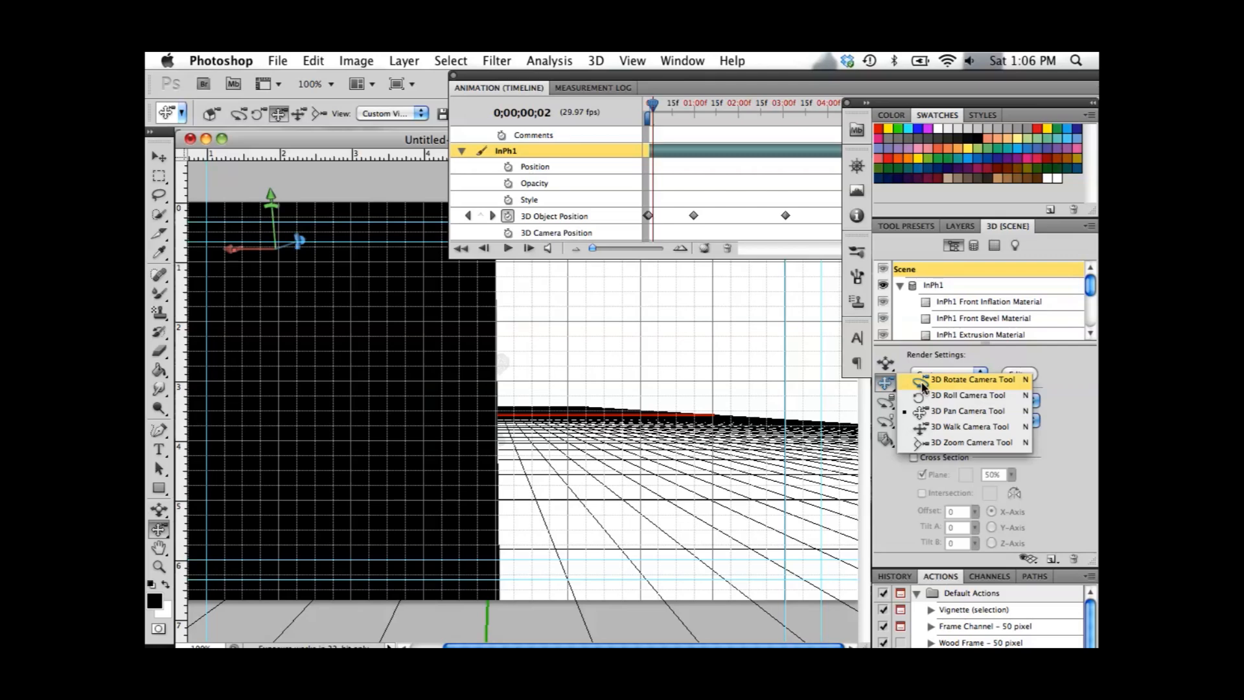
pyautogui.click(966, 378)
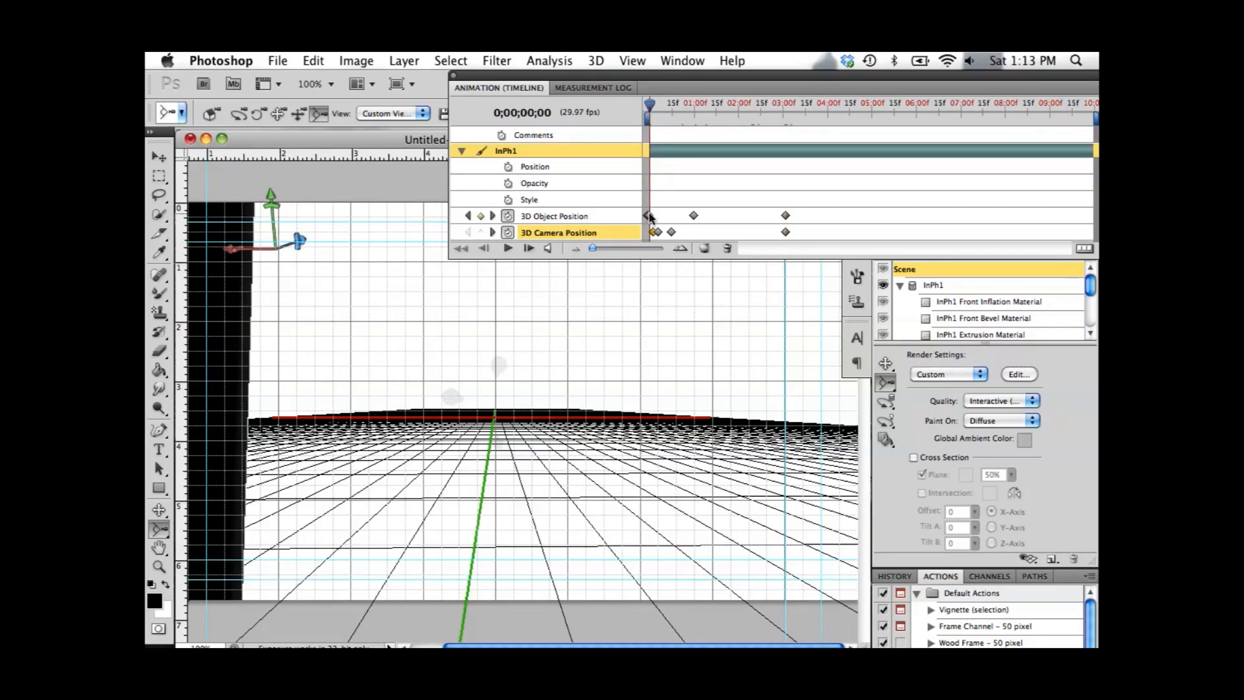
pyautogui.click(556, 216)
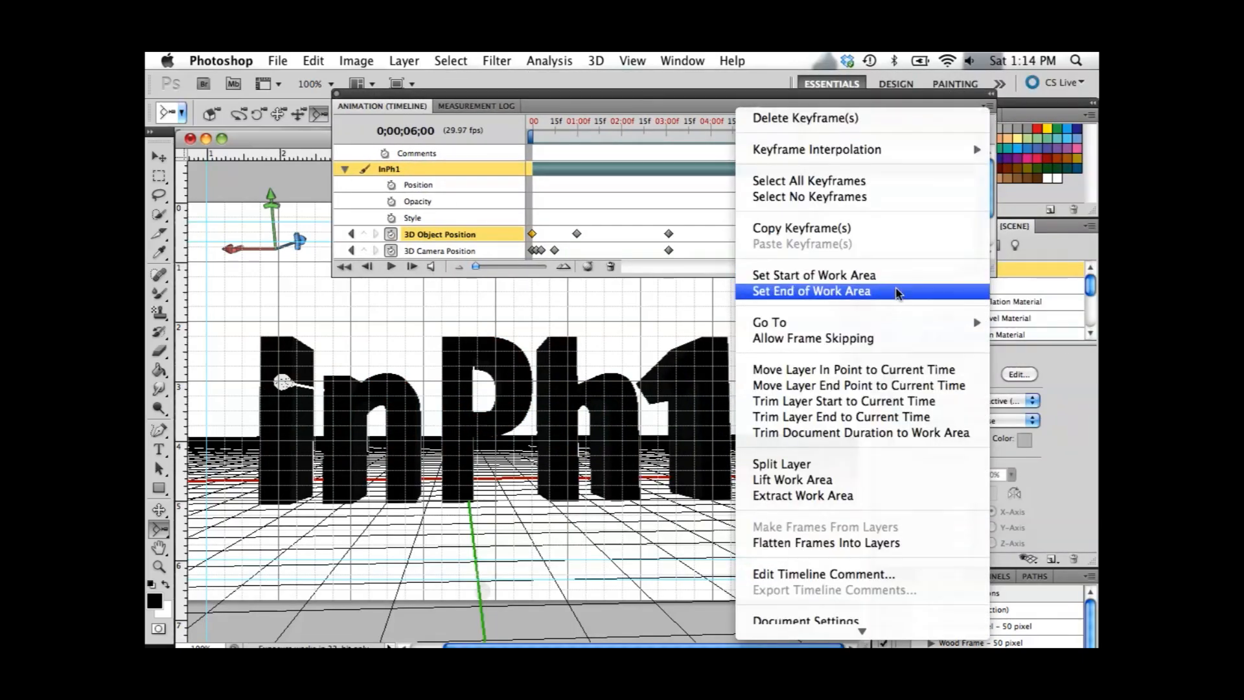
# Step: End the work area at six seconds and open the Render Video settings
pyautogui.click(811, 290)
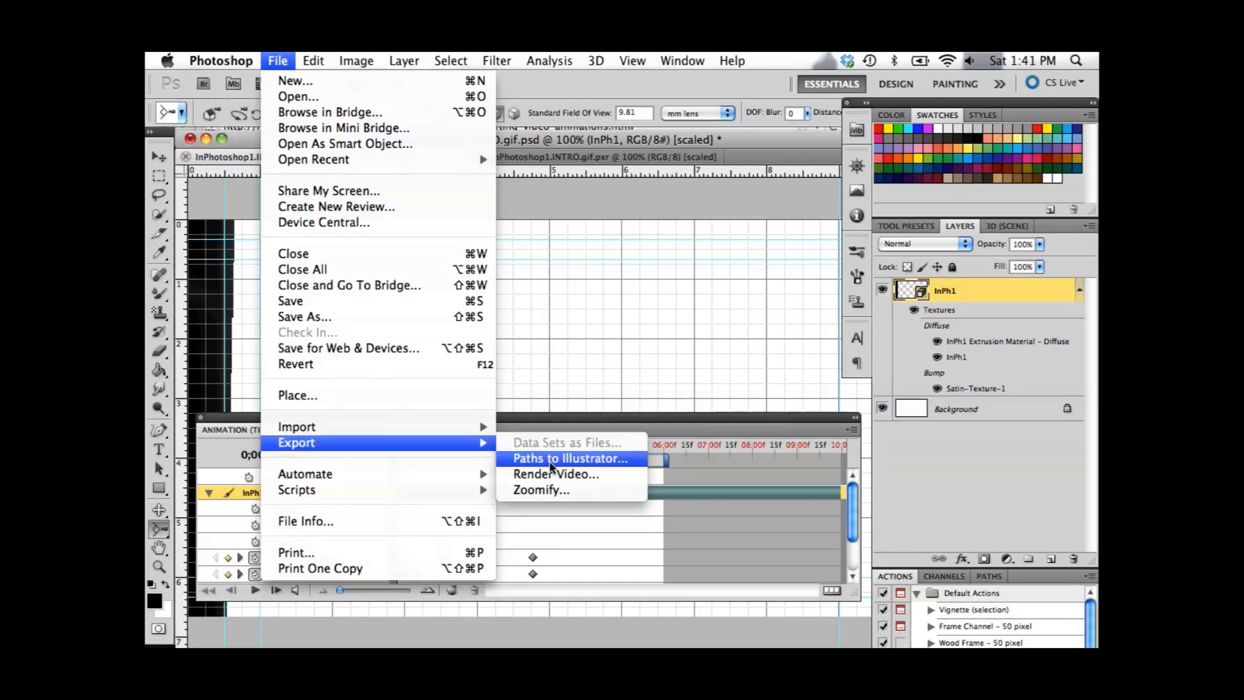
pyautogui.click(556, 473)
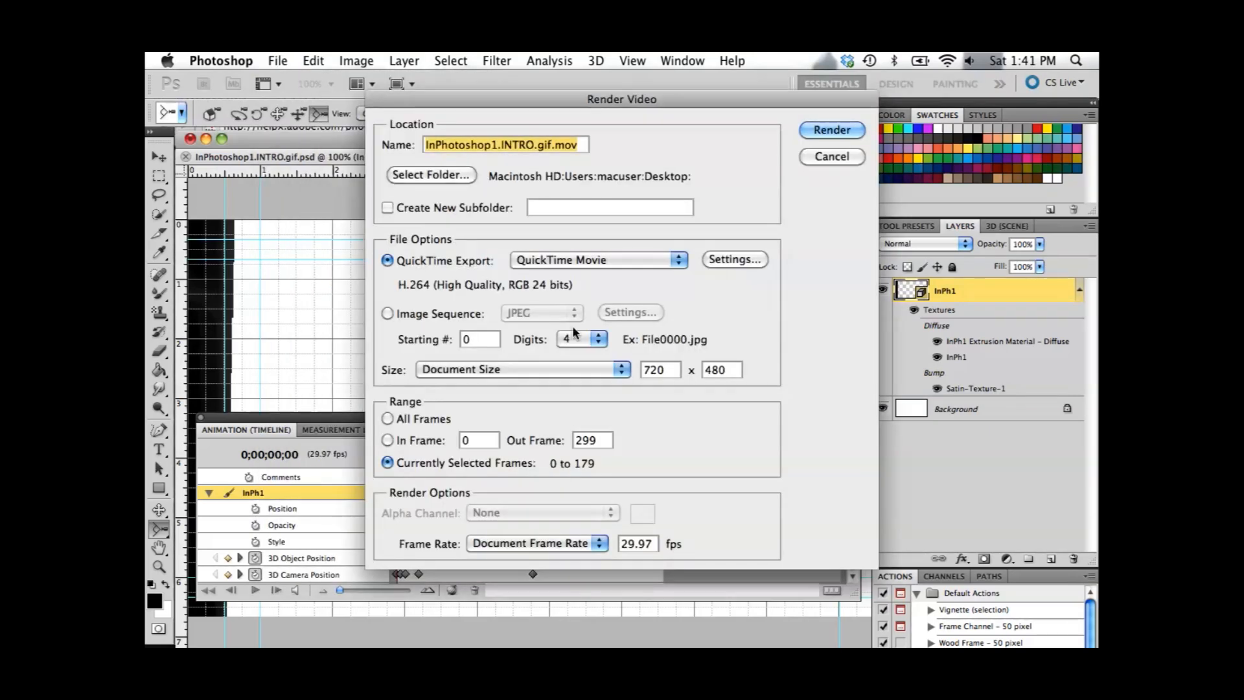
pyautogui.moveTo(774, 159)
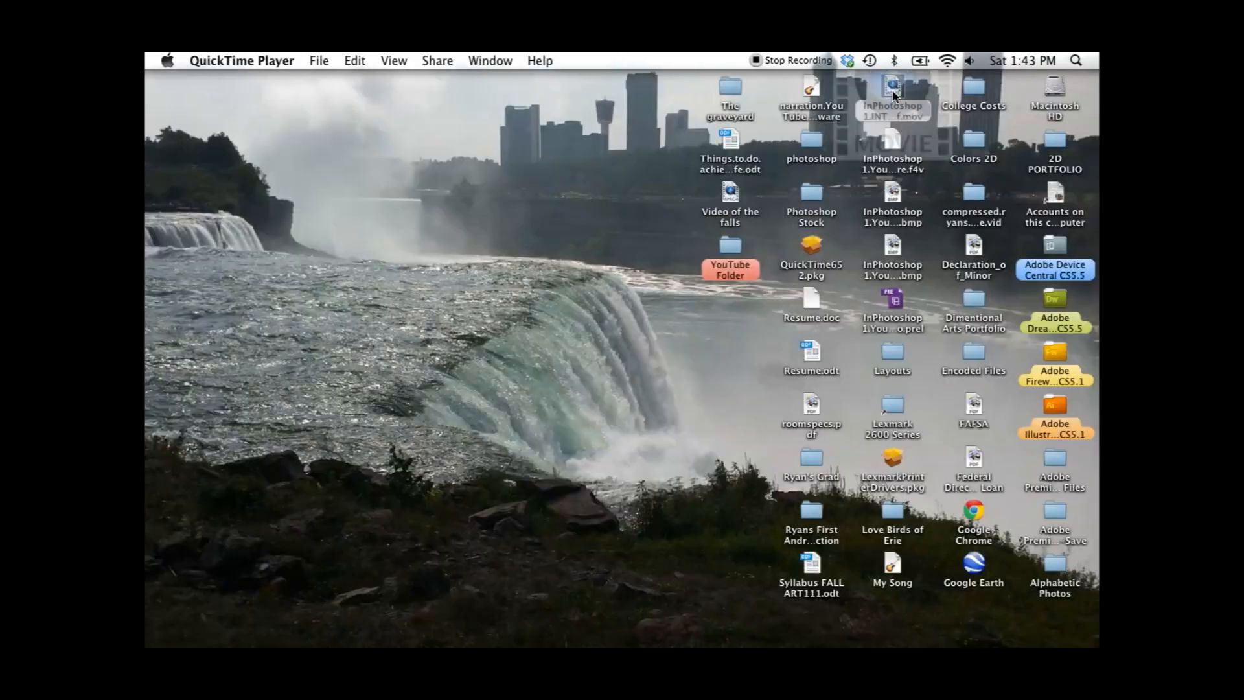
# Step: Open InPhotoshop1.INTRO.gif.mov in QuickTime Player and play it
pyautogui.doubleClick(892, 93)
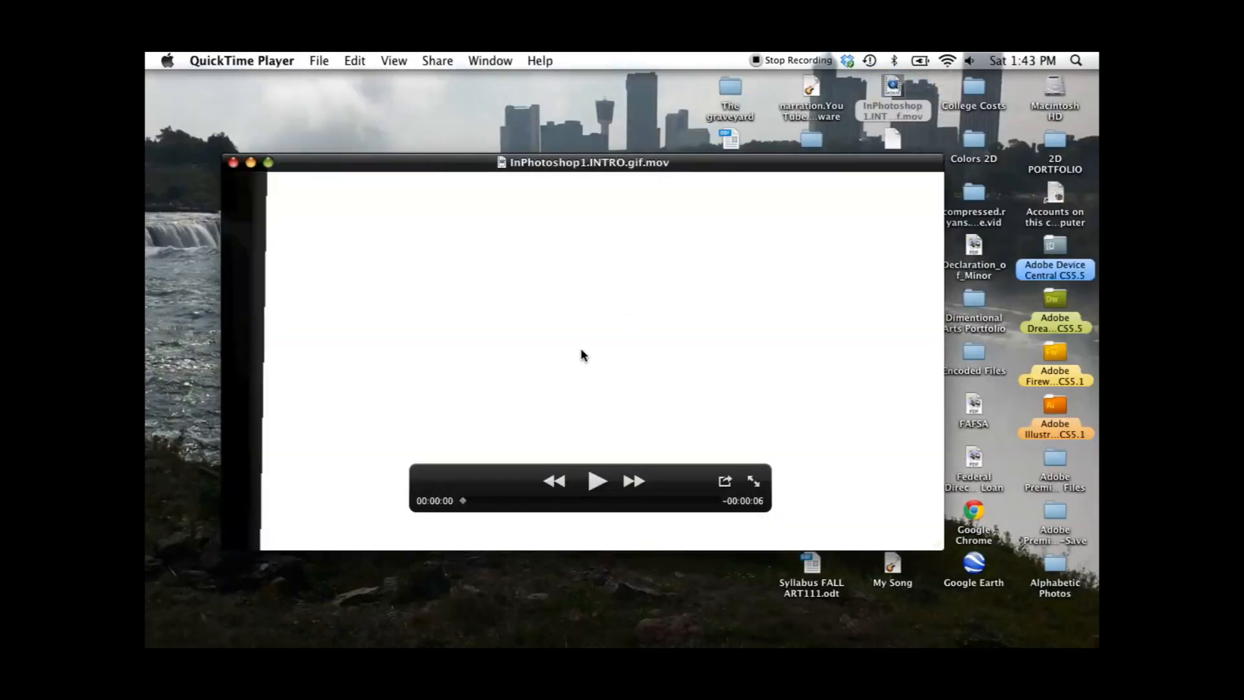
pyautogui.click(597, 480)
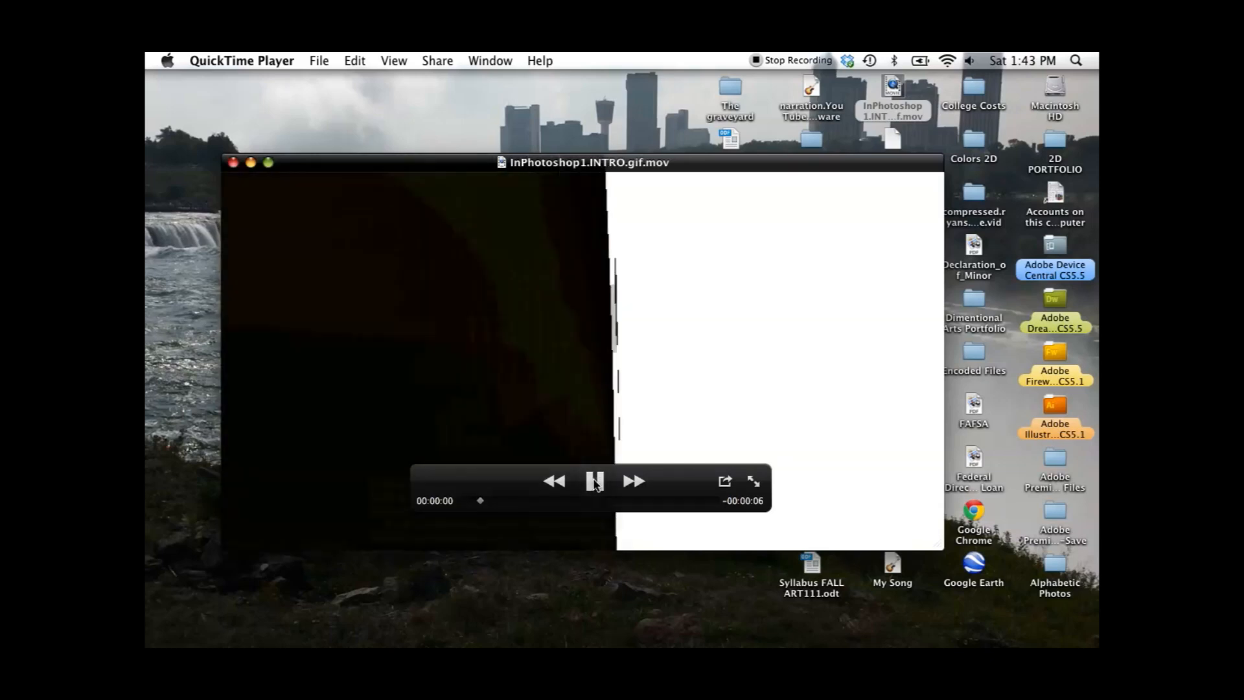